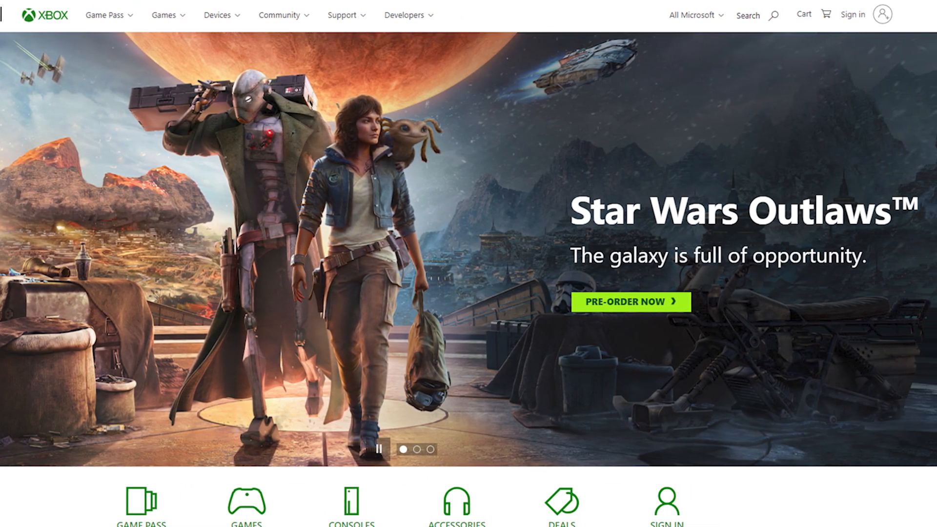
- Bring up My games & apps in the guide, listing the four Quick Resume titles
{"action": "scroll", "scroll_direction": "down", "scroll_amount": 3}
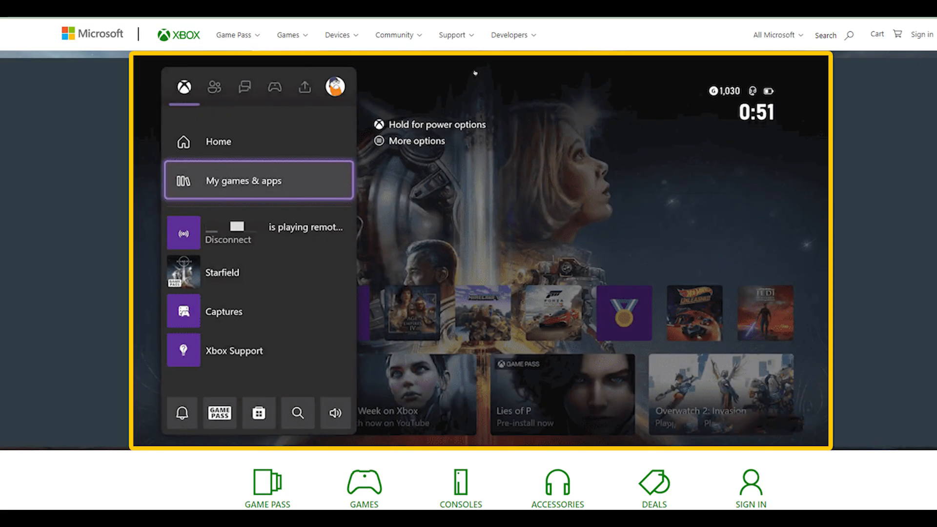
{"action": "left_click", "coordinate": [258, 180]}
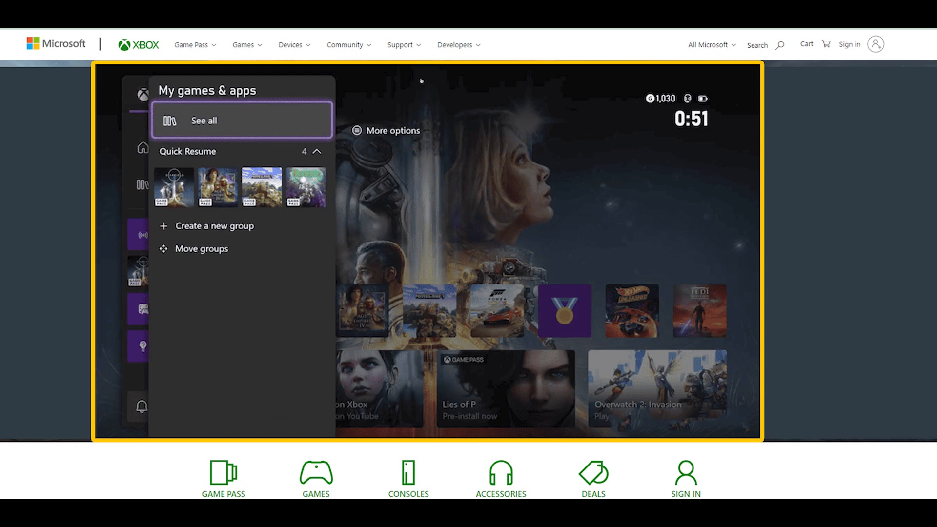